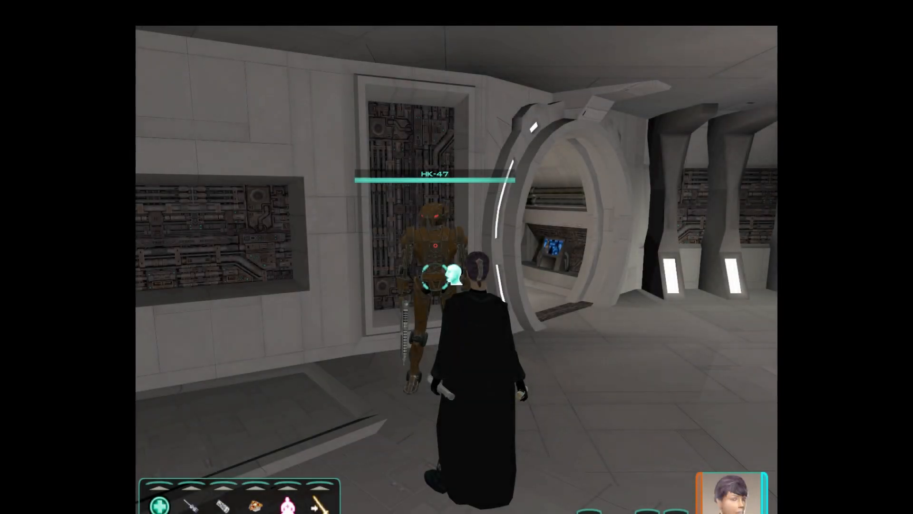
Talk to HK-47, answer 'I had some questions.', and scroll through his question list.
left_click(446, 283)
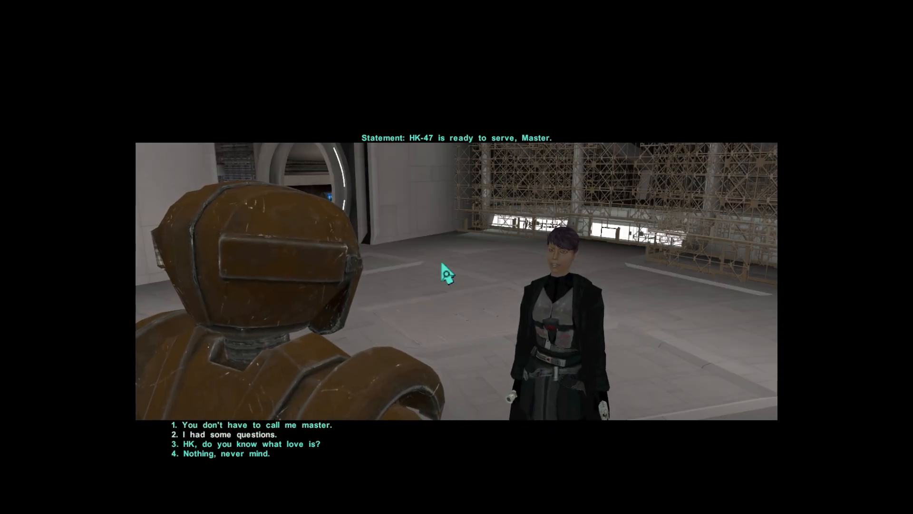
left_click(225, 434)
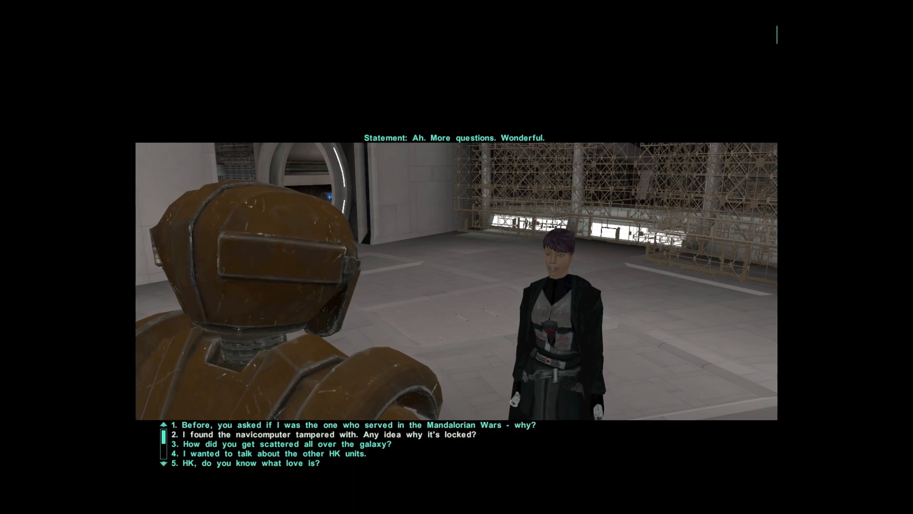
scroll("down", 3)
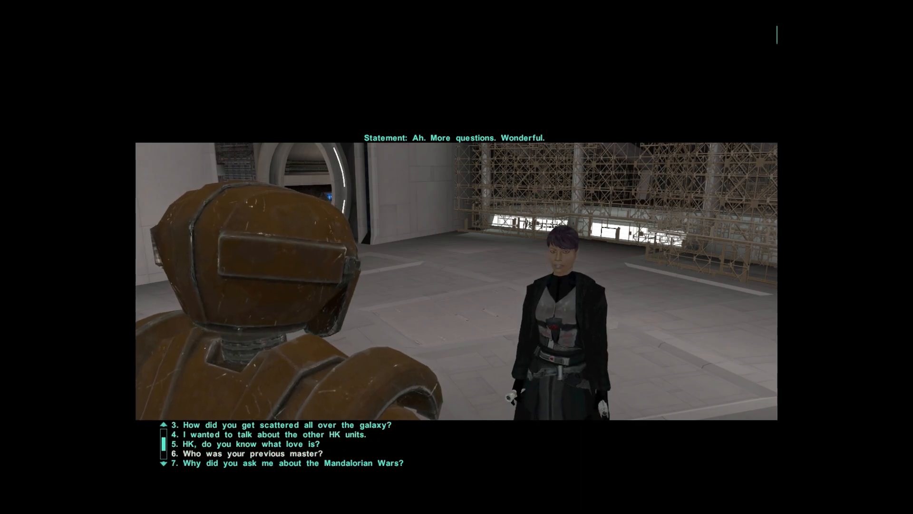
Ask HK-47 'Who was your previous master?' and hear his reply.
left_click(247, 442)
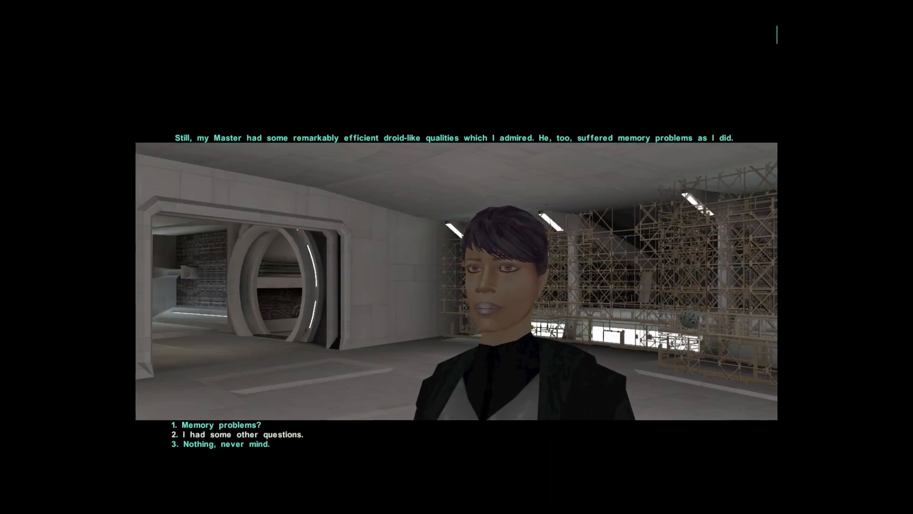
Ask HK-47 'Memory problems?' and then 'What's the last thing you remember?'.
left_click(219, 424)
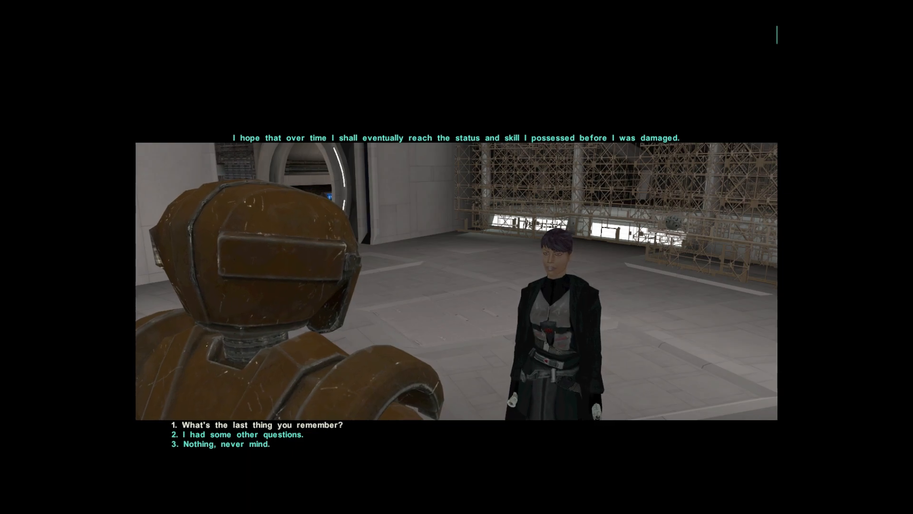
left_click(258, 424)
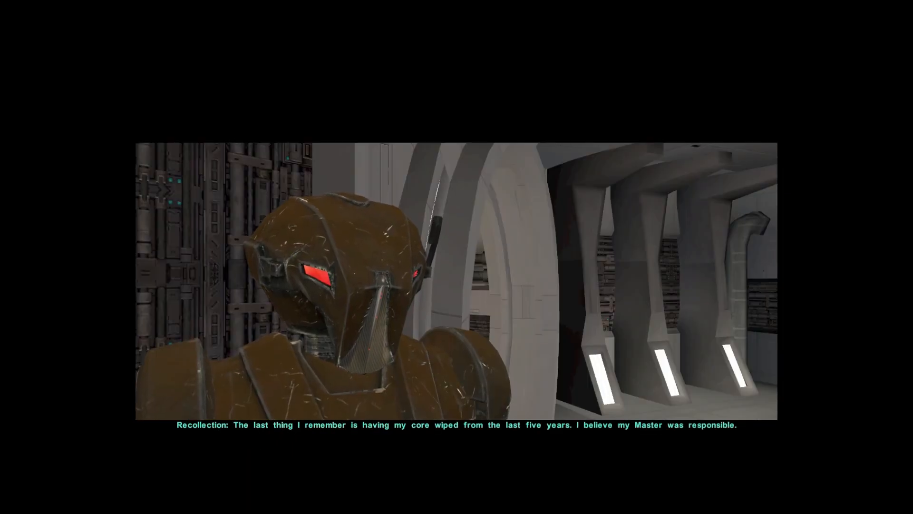